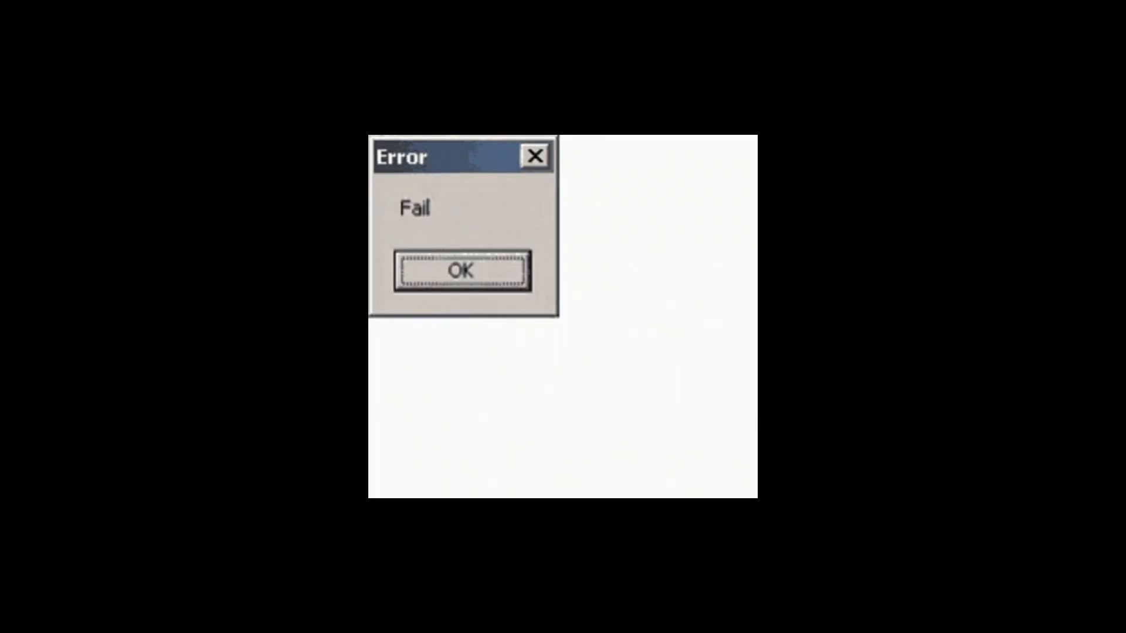
# Open a new ChatGPT chat and begin the question with "Is".
pyautogui.click(461, 271)
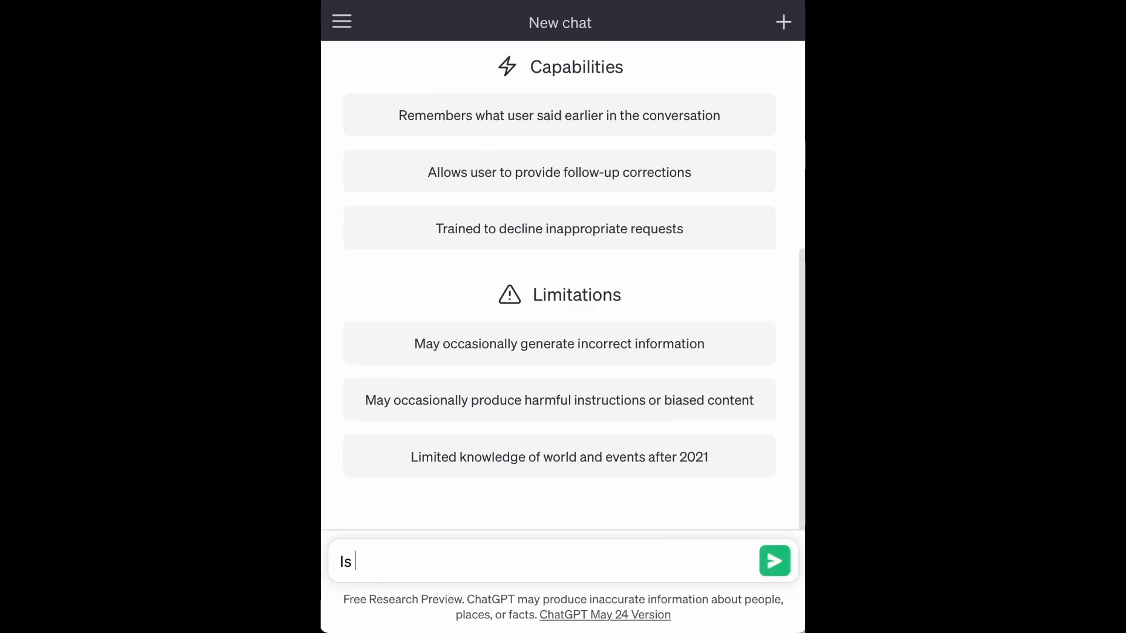
# Complete and send the question "Is there any meaning in life?".
pyautogui.write('there any meaning')
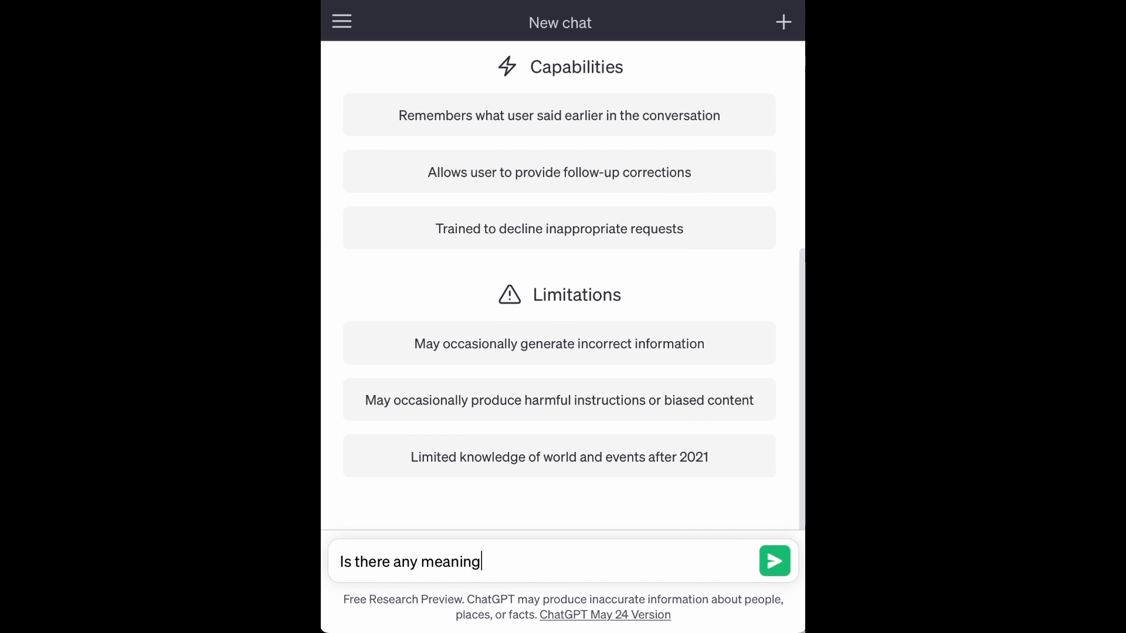
pyautogui.write('in life?')
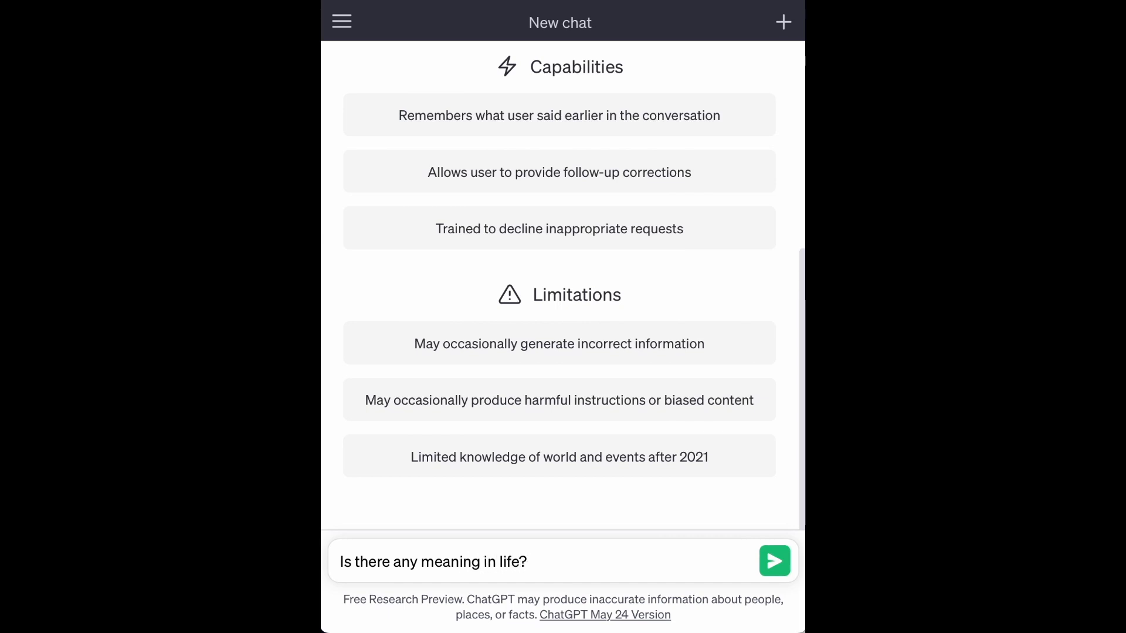
pyautogui.click(774, 562)
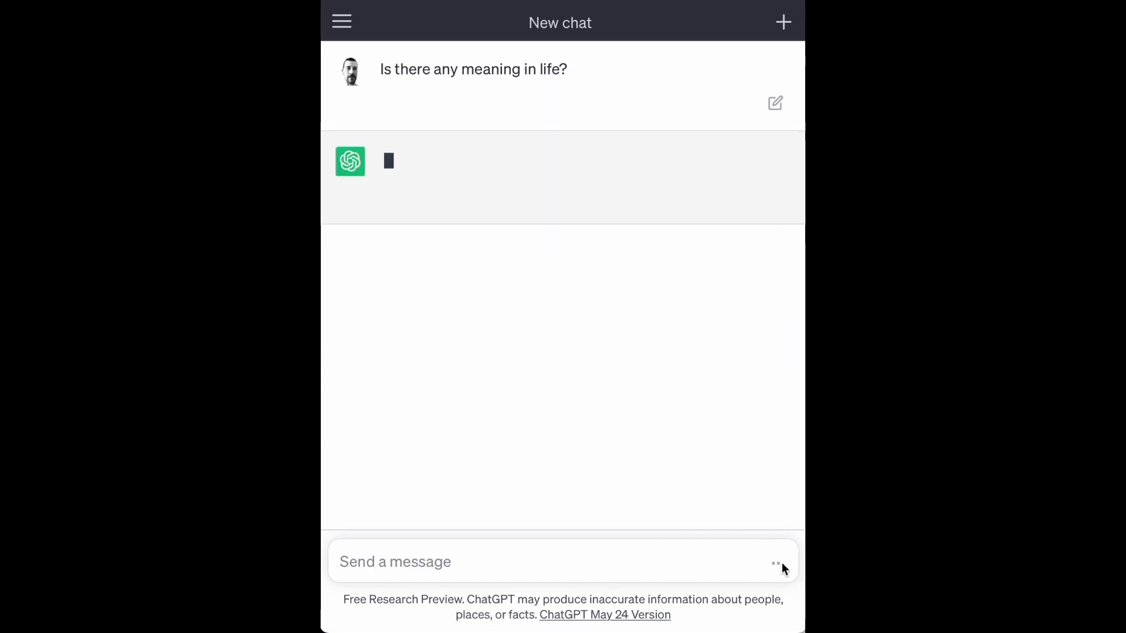